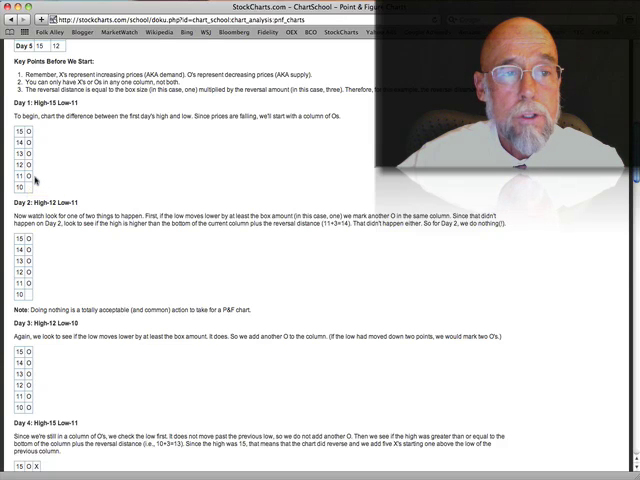
pyautogui.moveTo(37, 178)
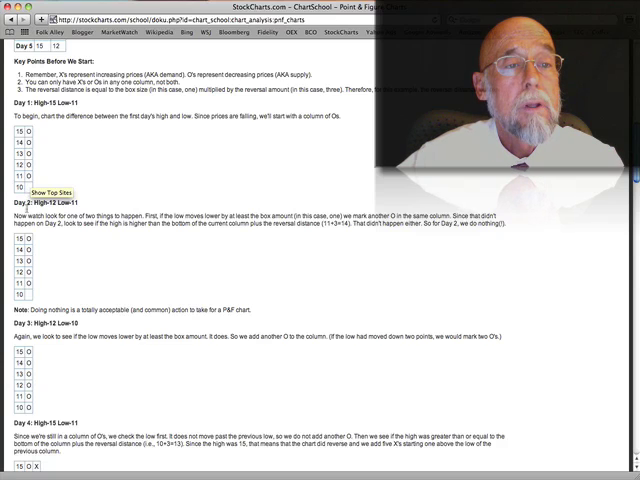
pyautogui.moveTo(45, 243)
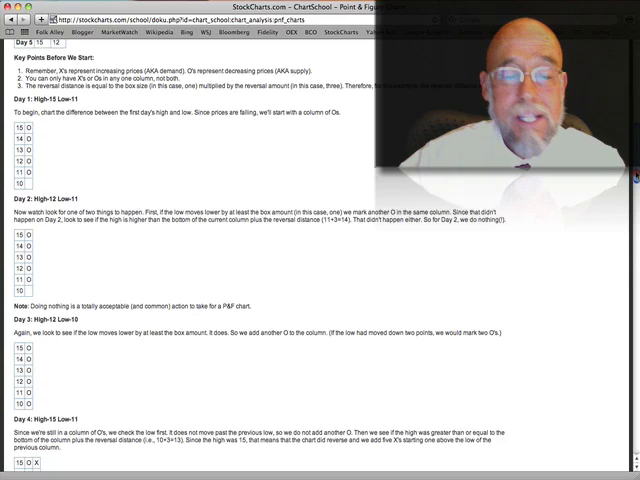
pyautogui.scroll(-3)
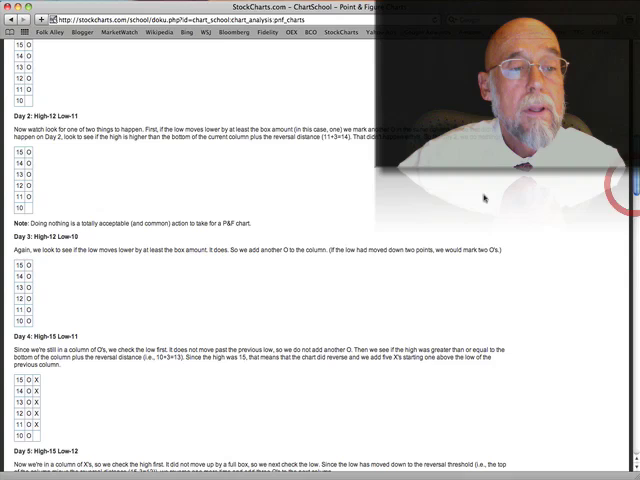